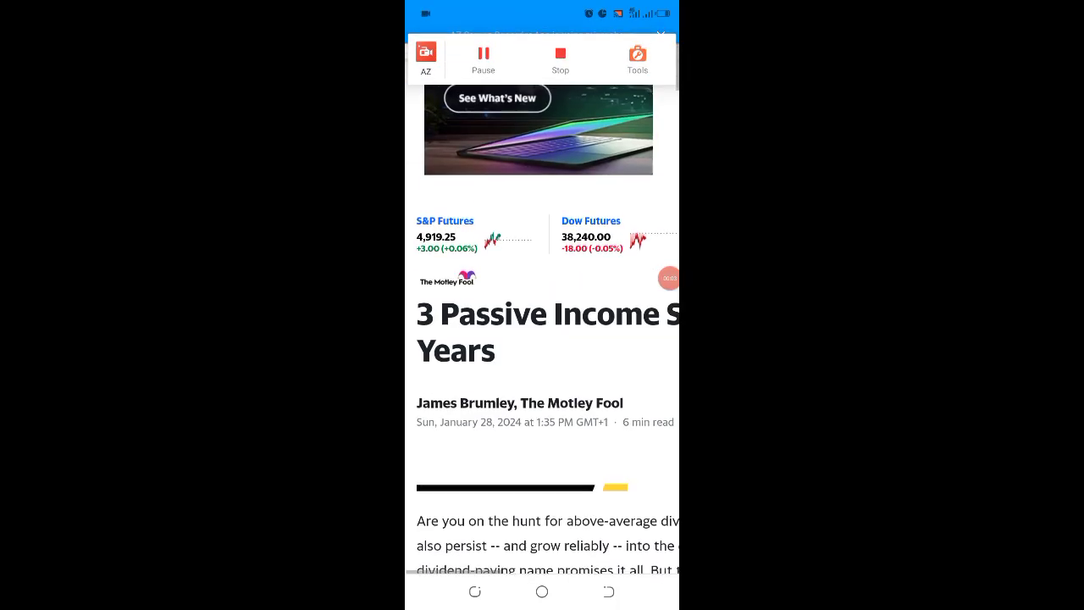
# Read down through the Kraft Heinz section of the Motley Fool article
pyautogui.scroll(-3)
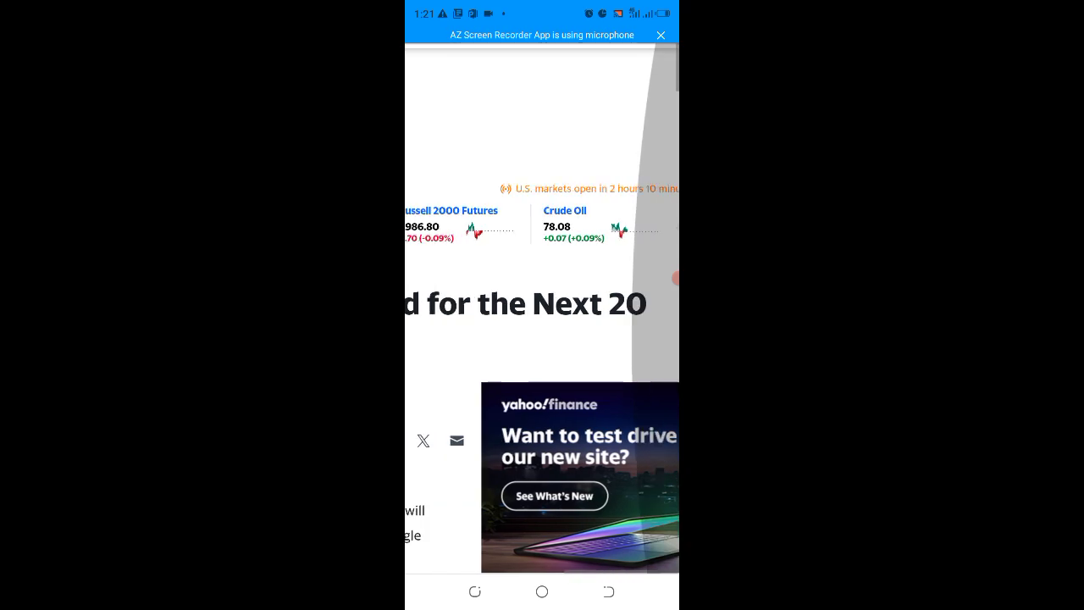
pyautogui.scroll(-3)
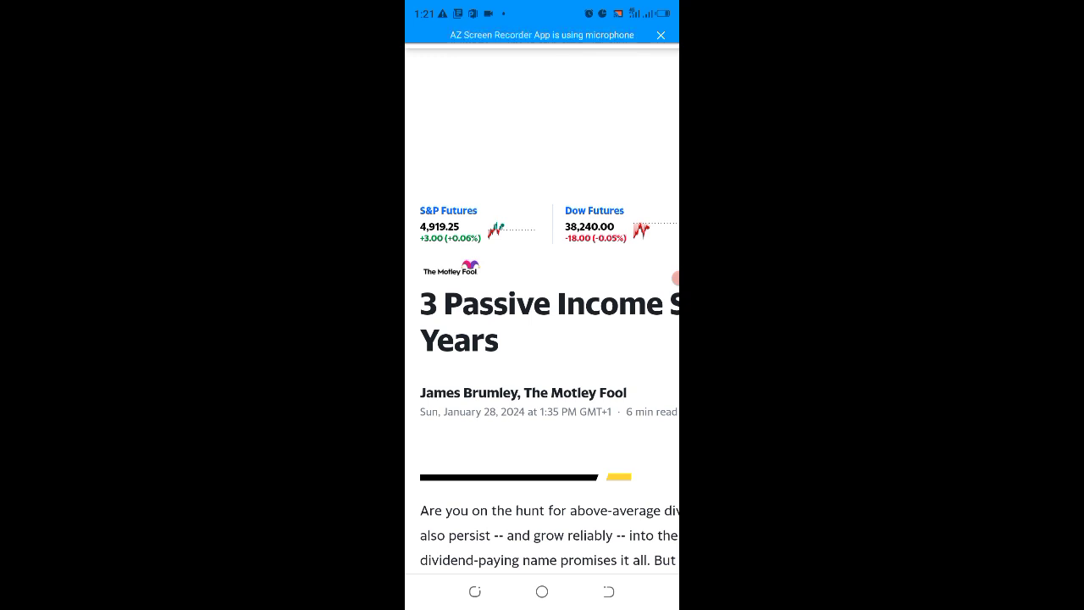
pyautogui.scroll(-3)
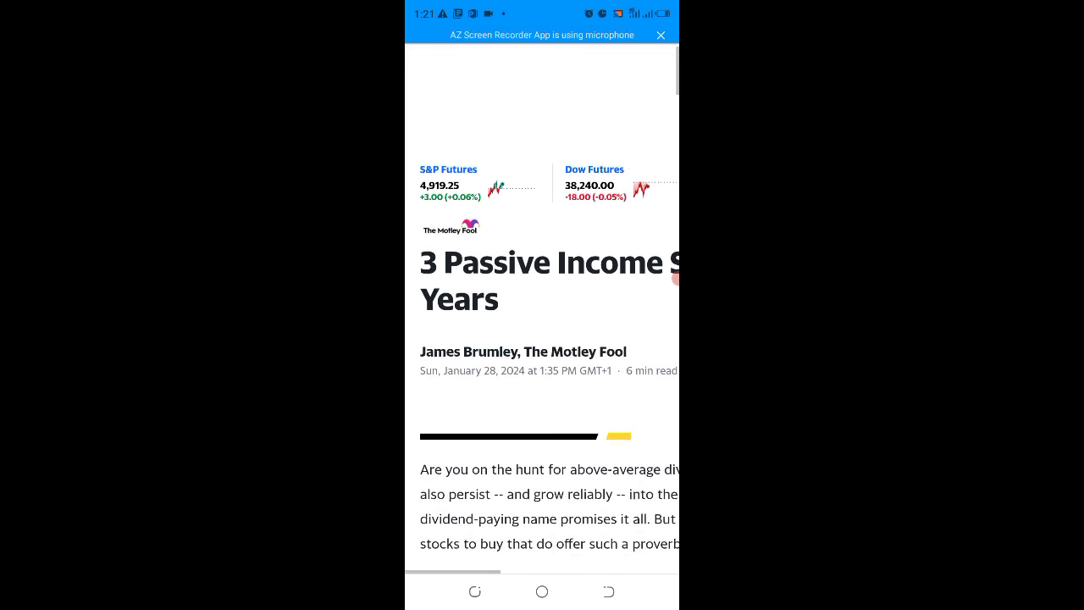
pyautogui.scroll(-3)
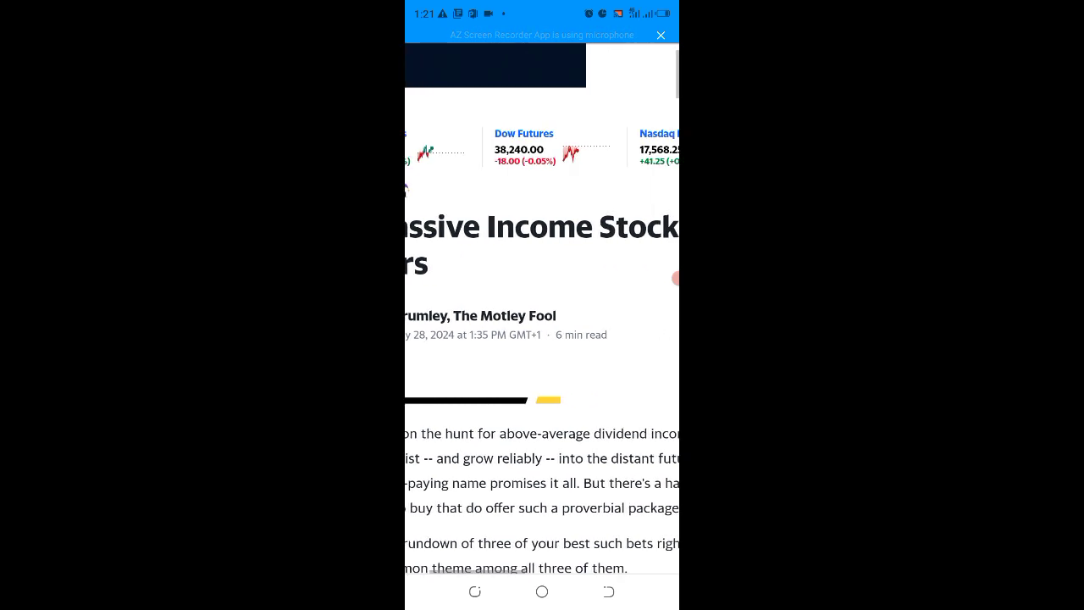
pyautogui.hscroll(3)
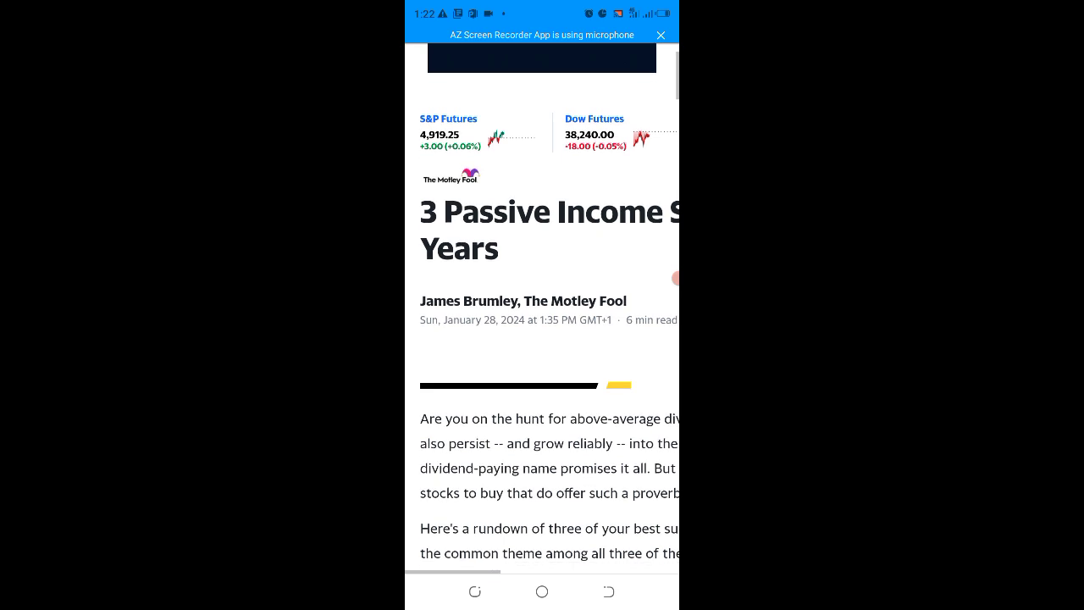
pyautogui.scroll(-3)
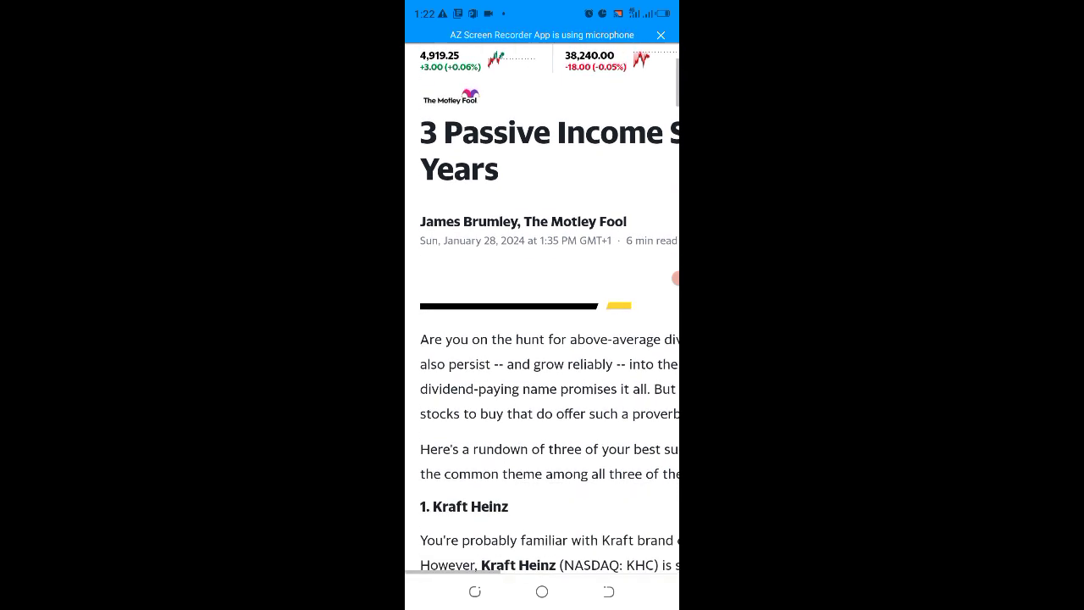
pyautogui.scroll(-3)
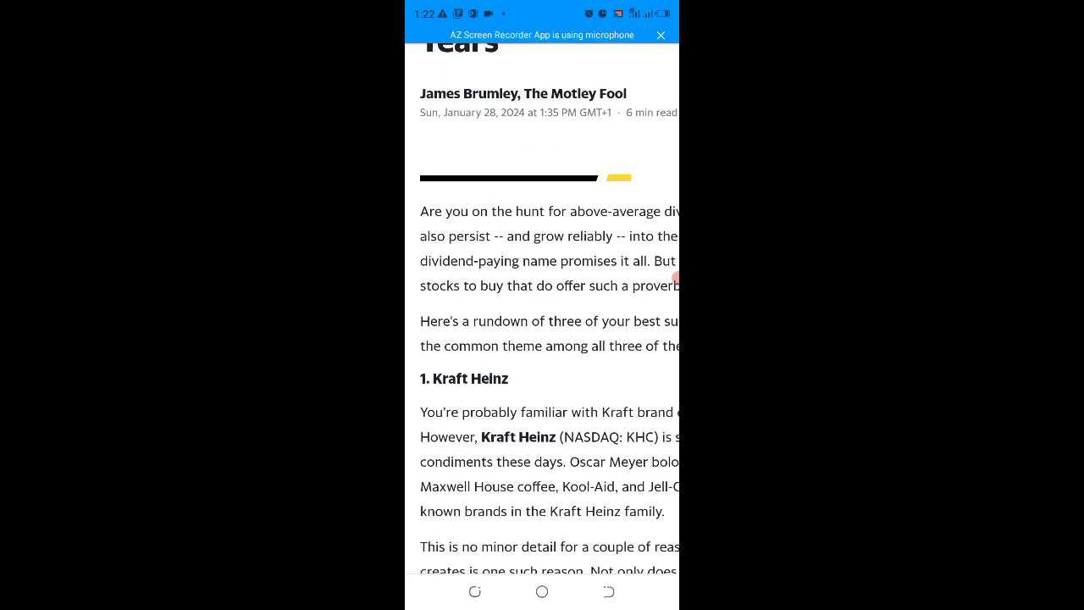
pyautogui.scroll(-3)
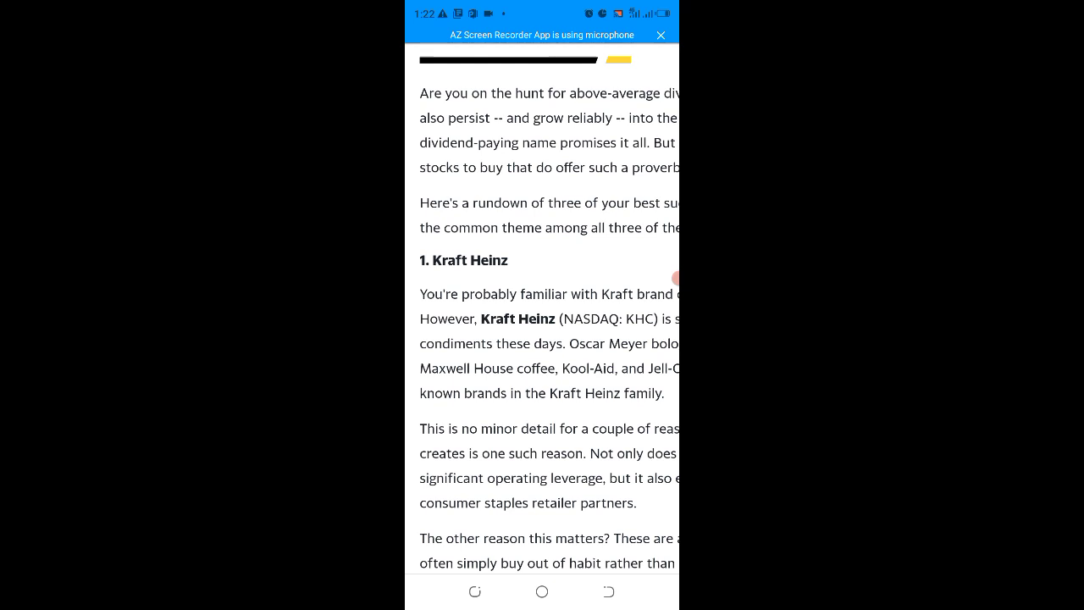
# Continue to the end of the visible text and expand 'Story continues' to reveal the Coca-Cola section
pyautogui.scroll(-3)
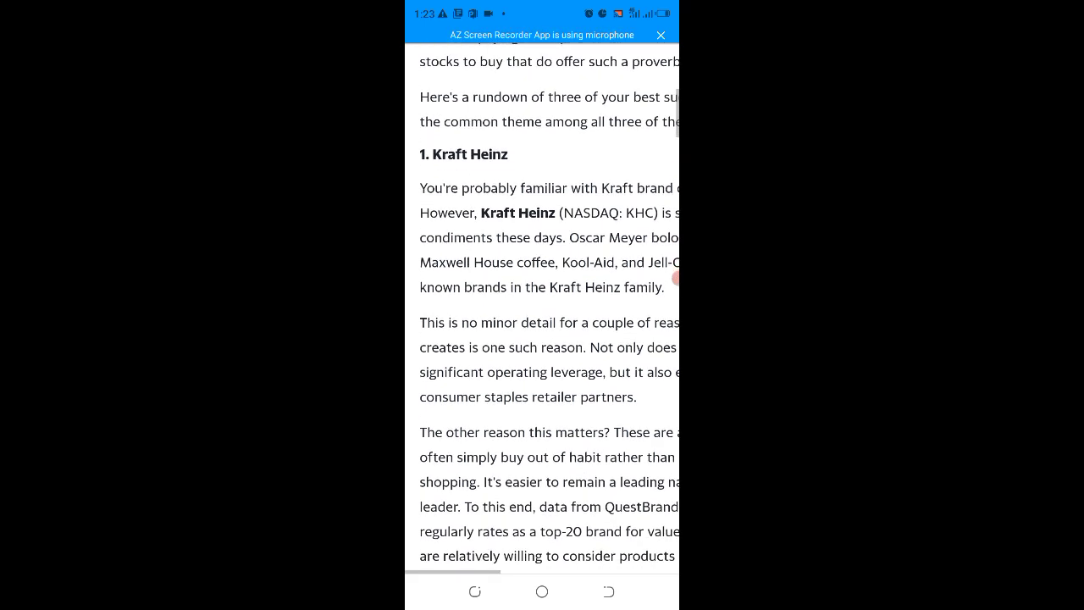
pyautogui.scroll(-3)
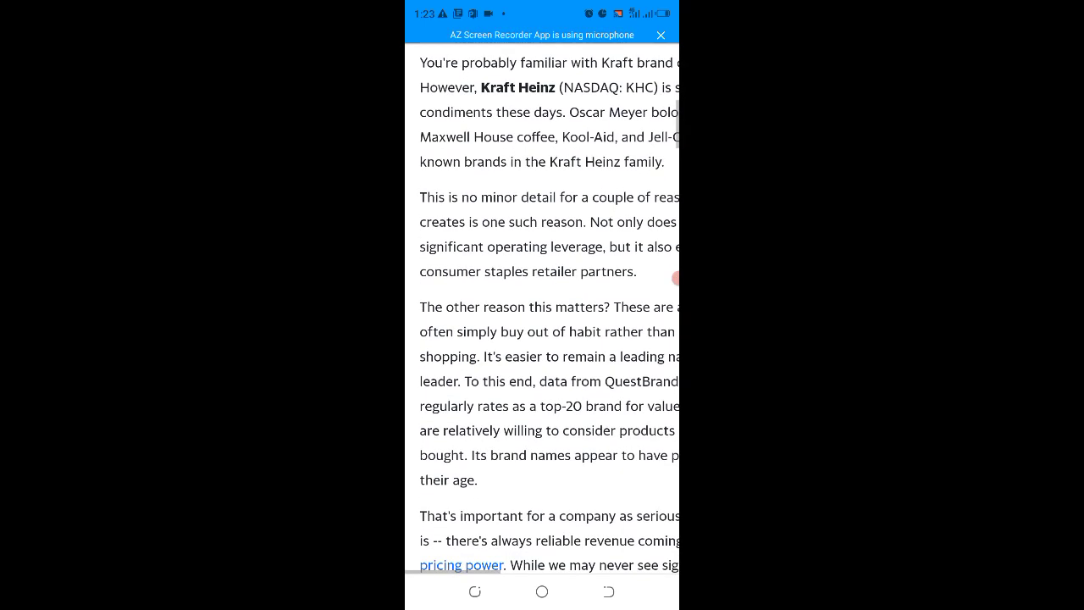
pyautogui.scroll(-3)
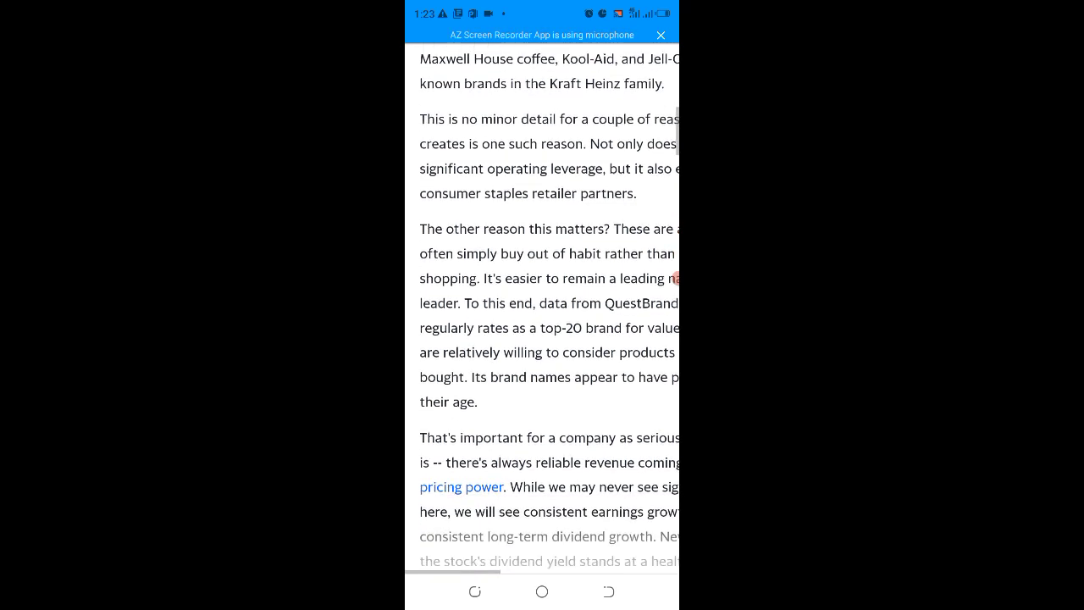
pyautogui.scroll(-3)
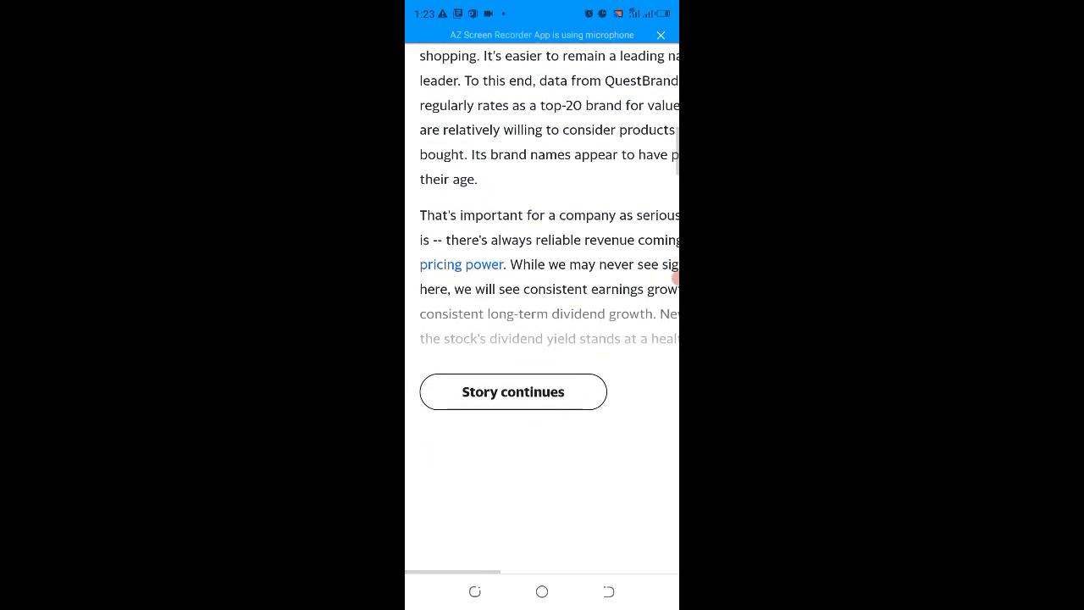
pyautogui.click(514, 392)
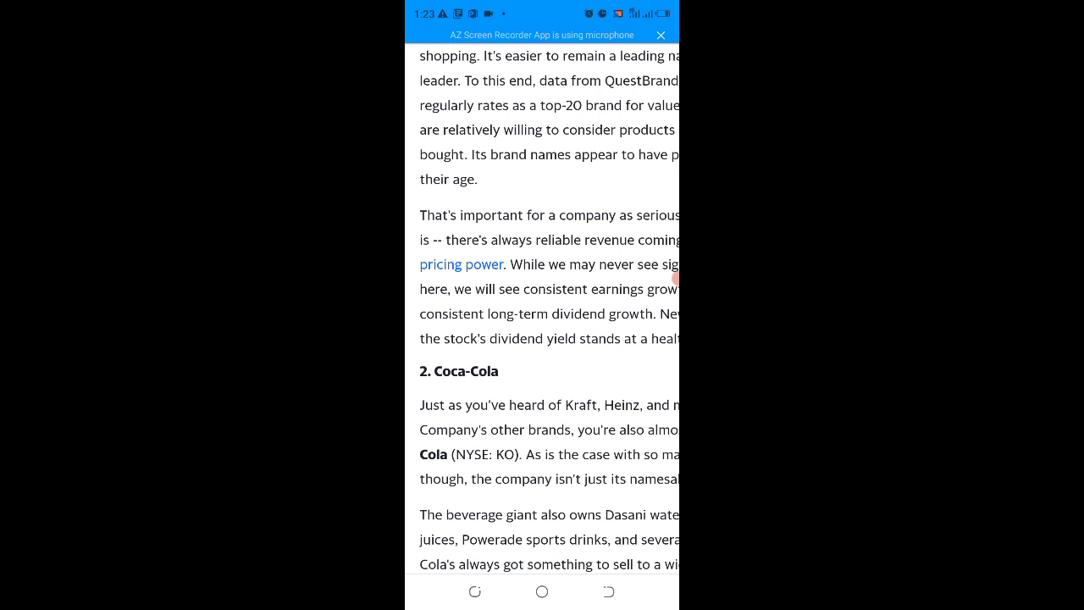
# Read the Coca-Cola section down to its bottling-operations sale and the start of Procter & Gamble
pyautogui.scroll(-3)
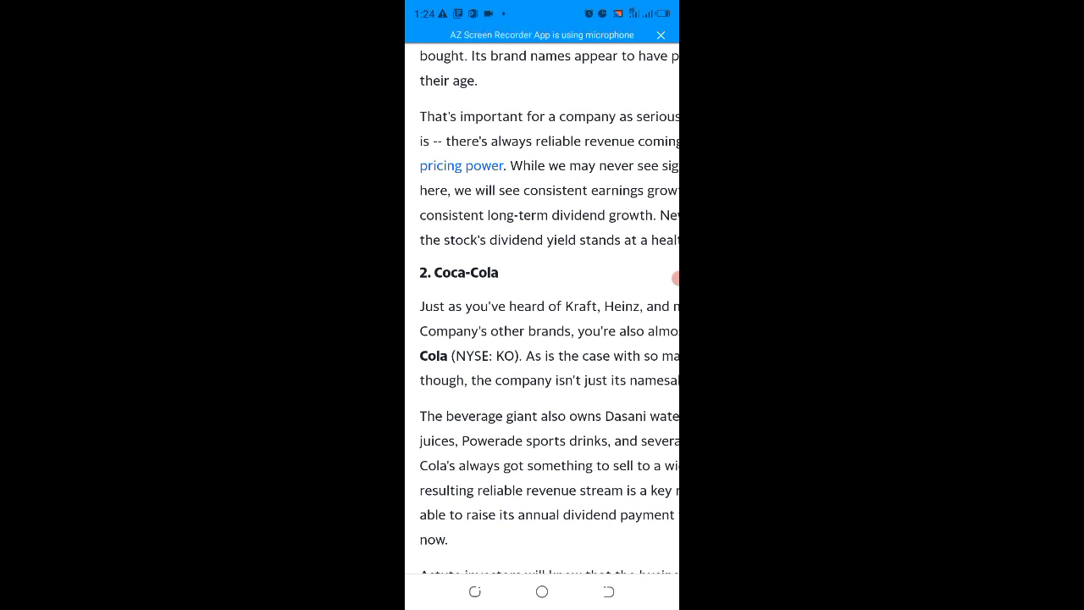
pyautogui.scroll(-3)
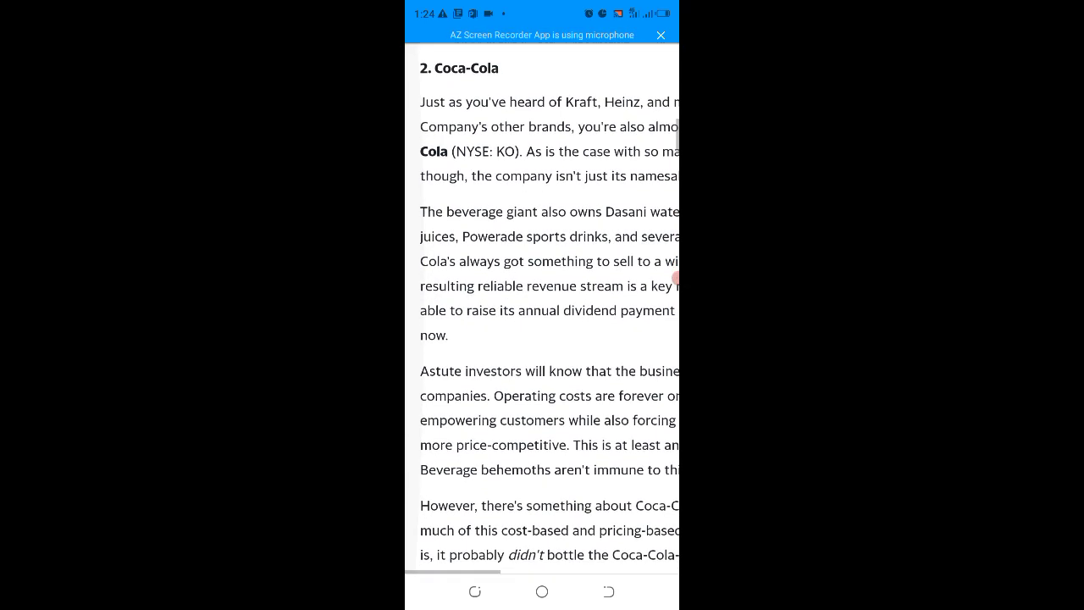
pyautogui.scroll(-3)
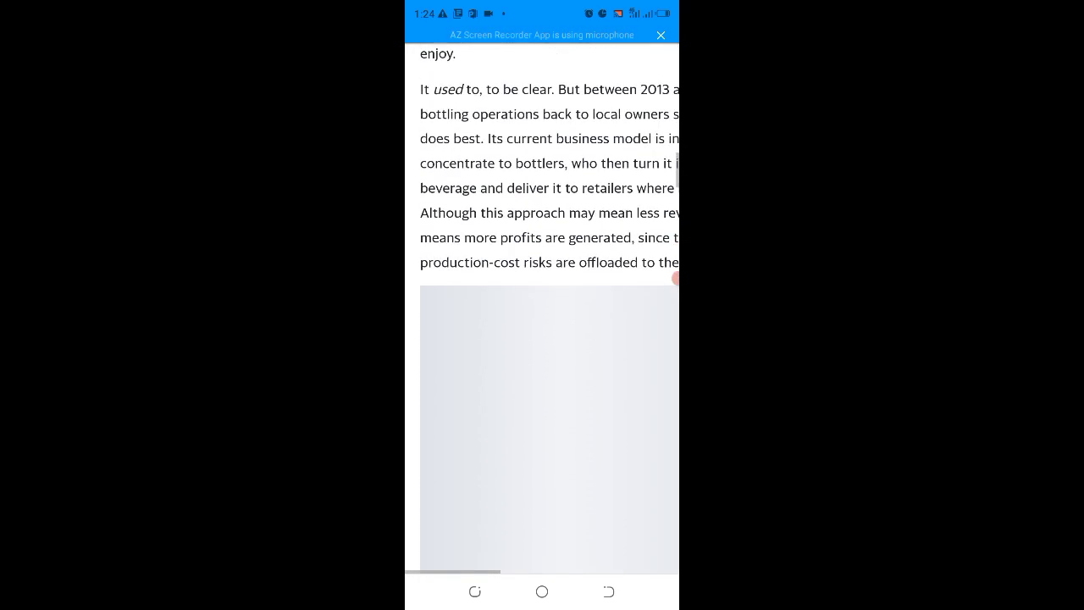
pyautogui.scroll(-3)
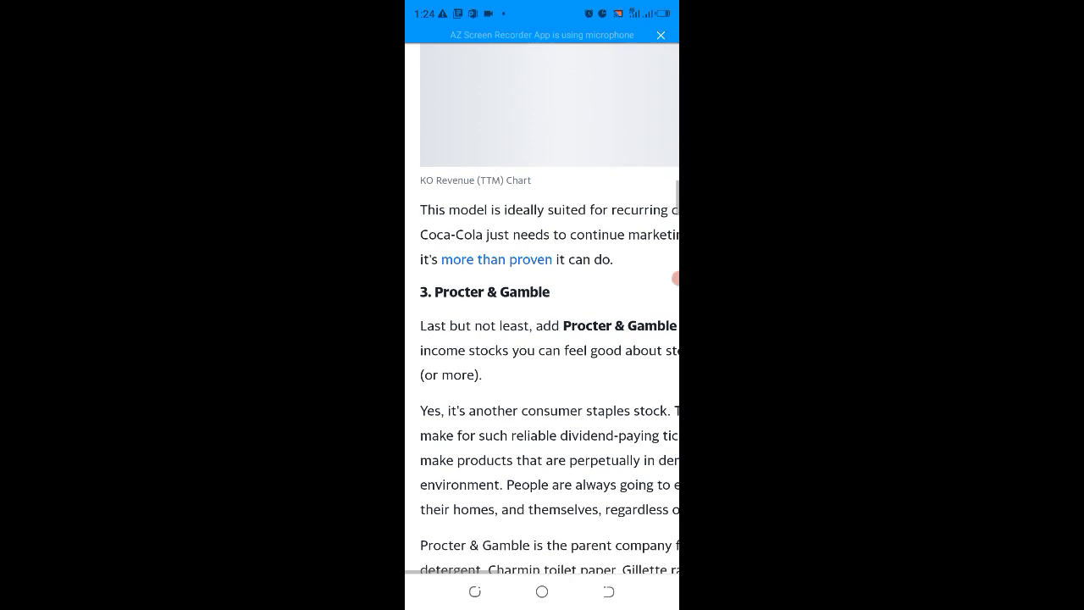
# Read Procter & Gamble's brand-name and scale paragraphs, then scroll back up to Coca-Cola
pyautogui.scroll(-3)
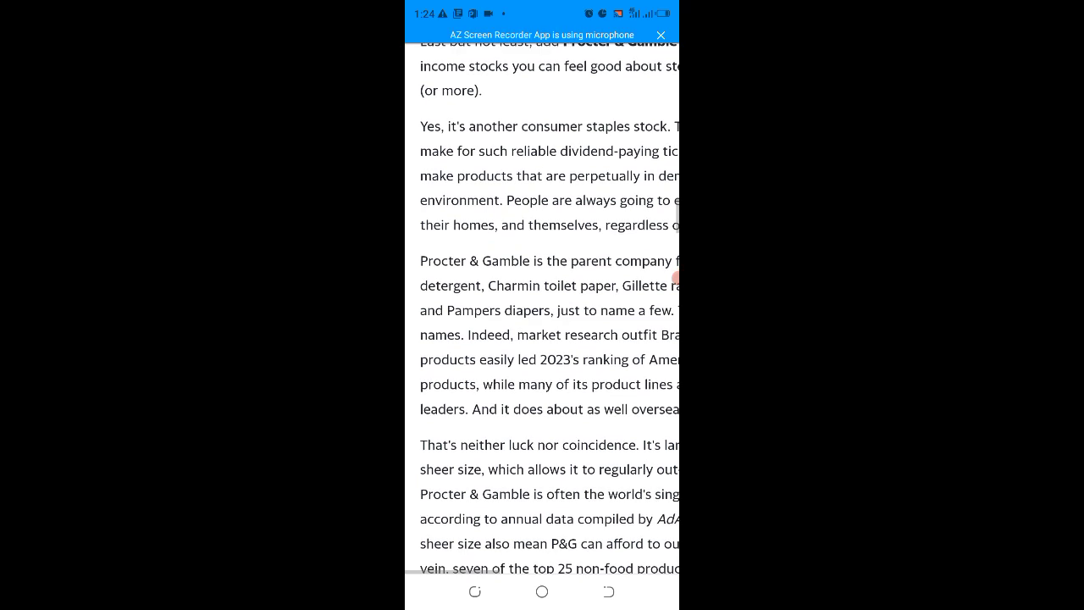
pyautogui.scroll(-3)
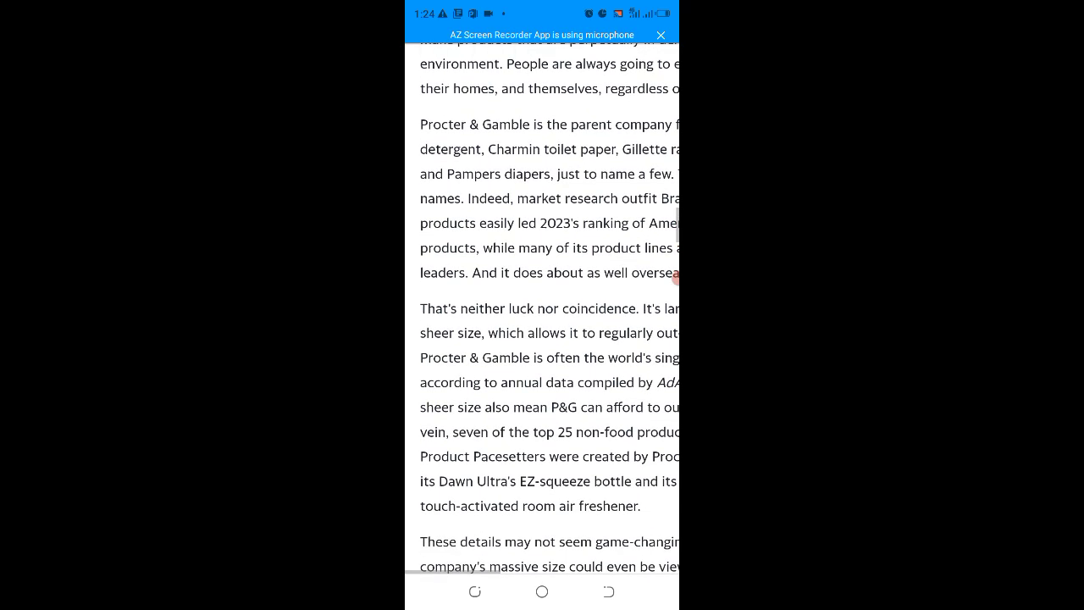
pyautogui.scroll(-3)
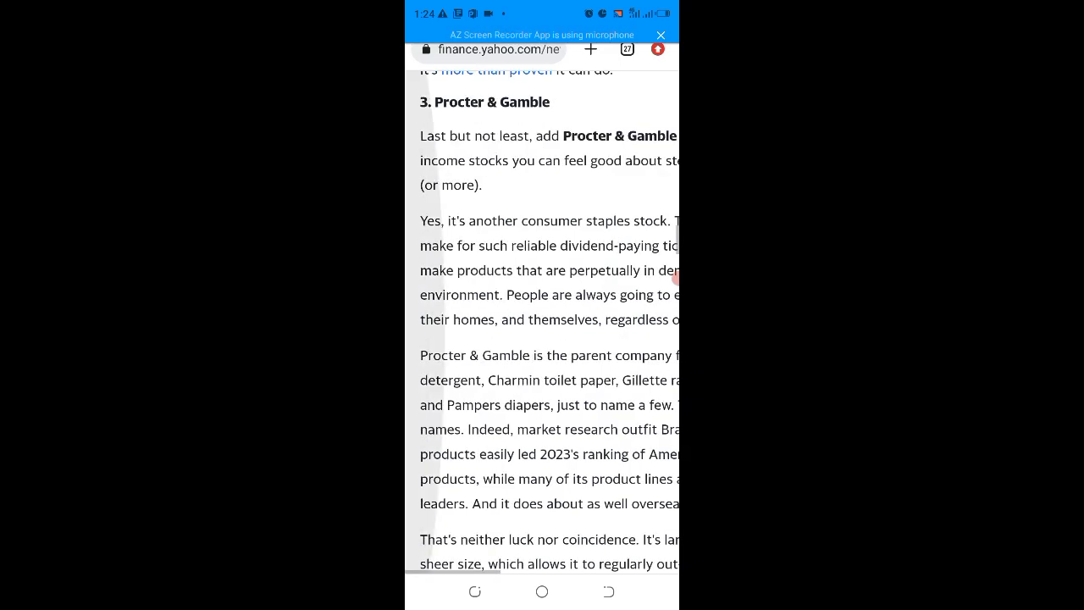
pyautogui.scroll(3)
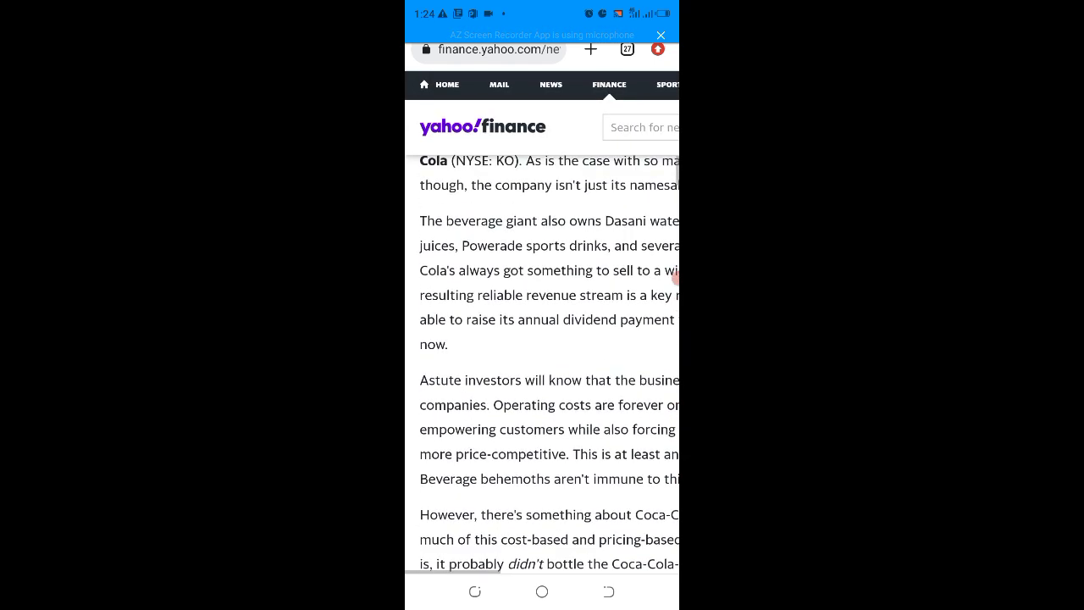
# Scroll back through Coca-Cola's bottling text and KO revenue chart, settling at '1. Kraft Heinz'
pyautogui.scroll(3)
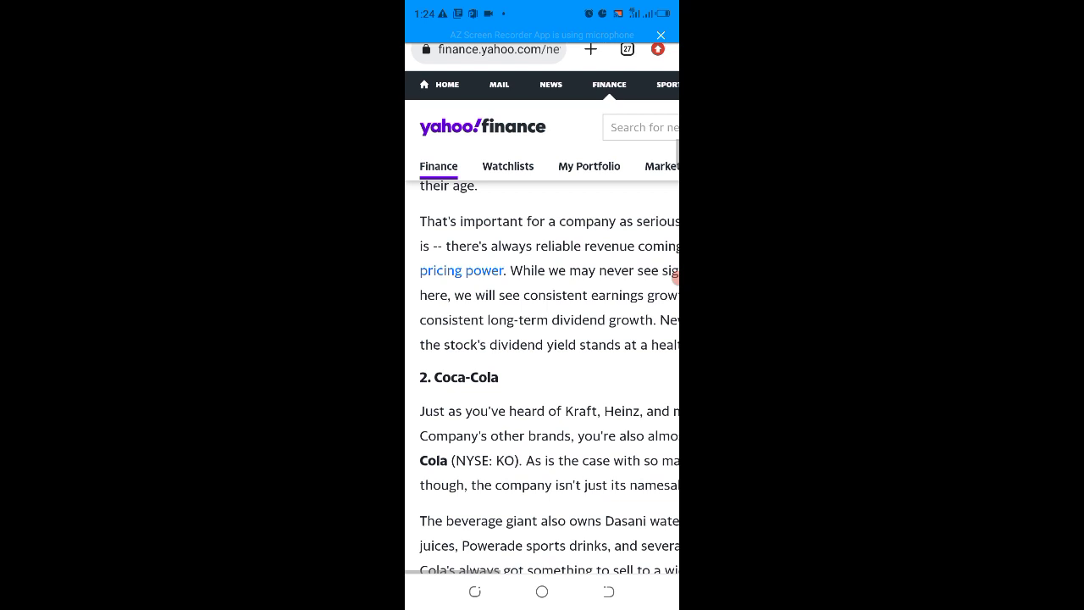
pyautogui.scroll(-3)
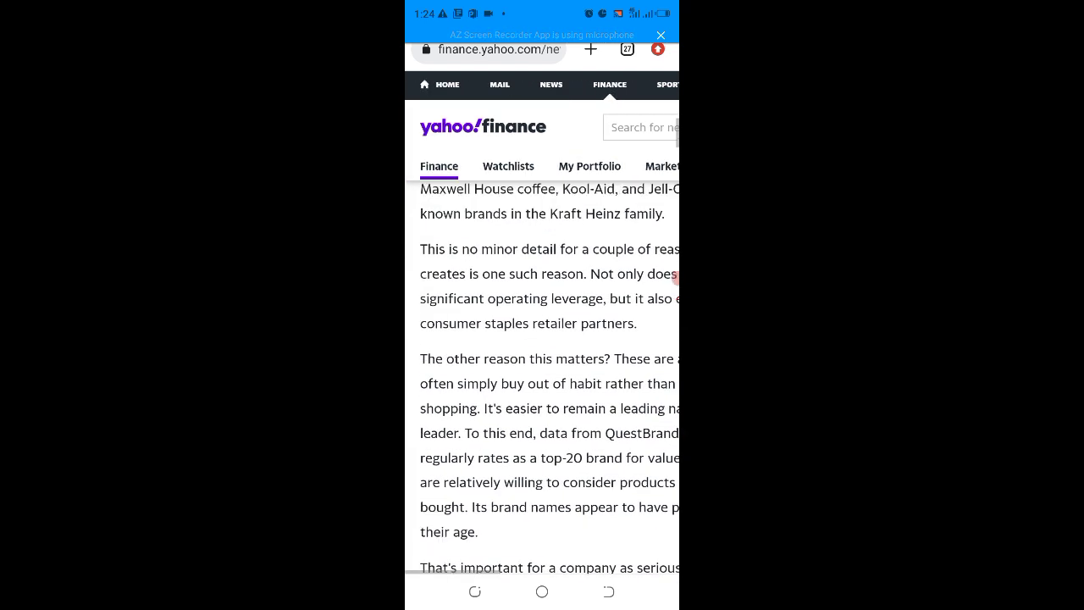
pyautogui.scroll(3)
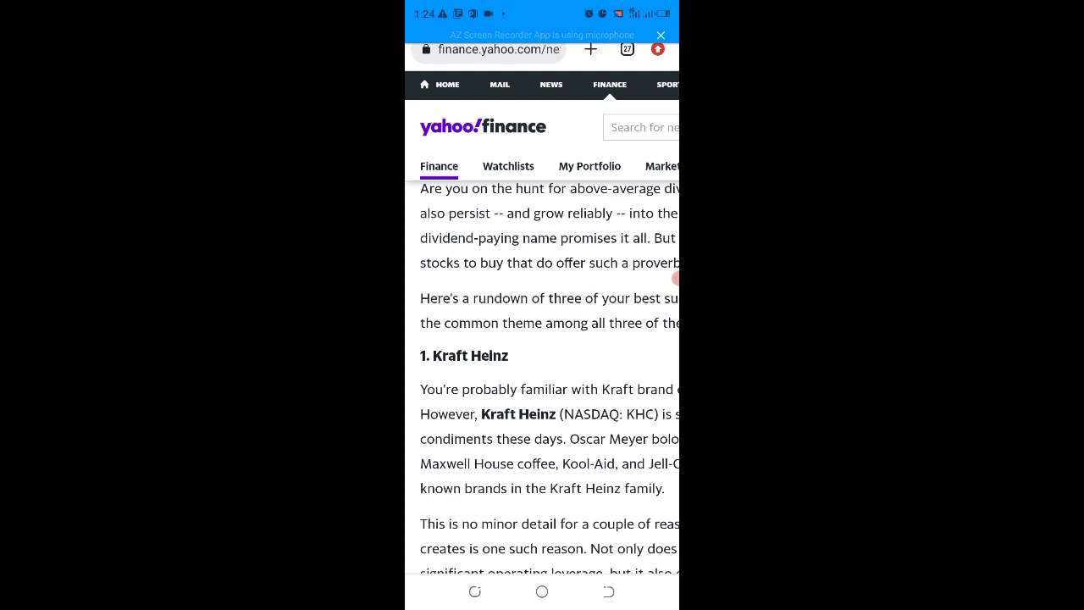
pyautogui.scroll(-3)
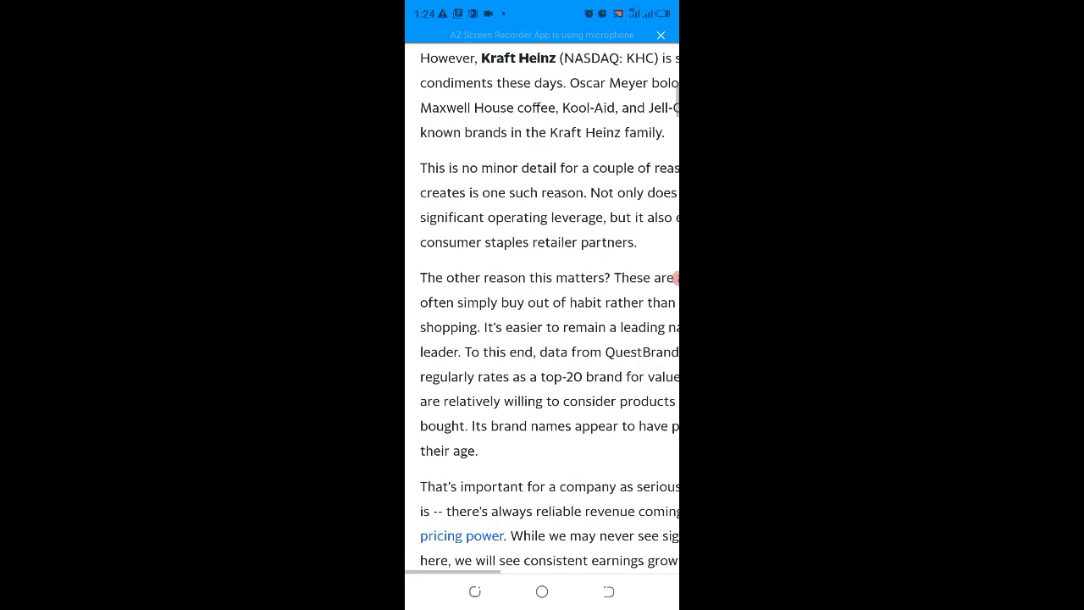
pyautogui.scroll(-3)
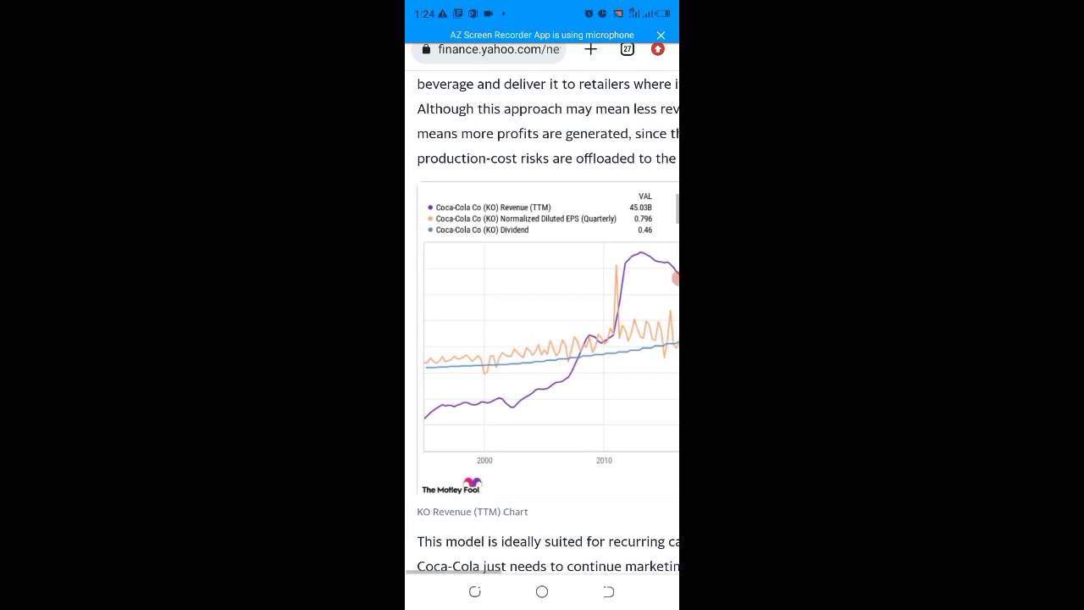
pyautogui.scroll(-3)
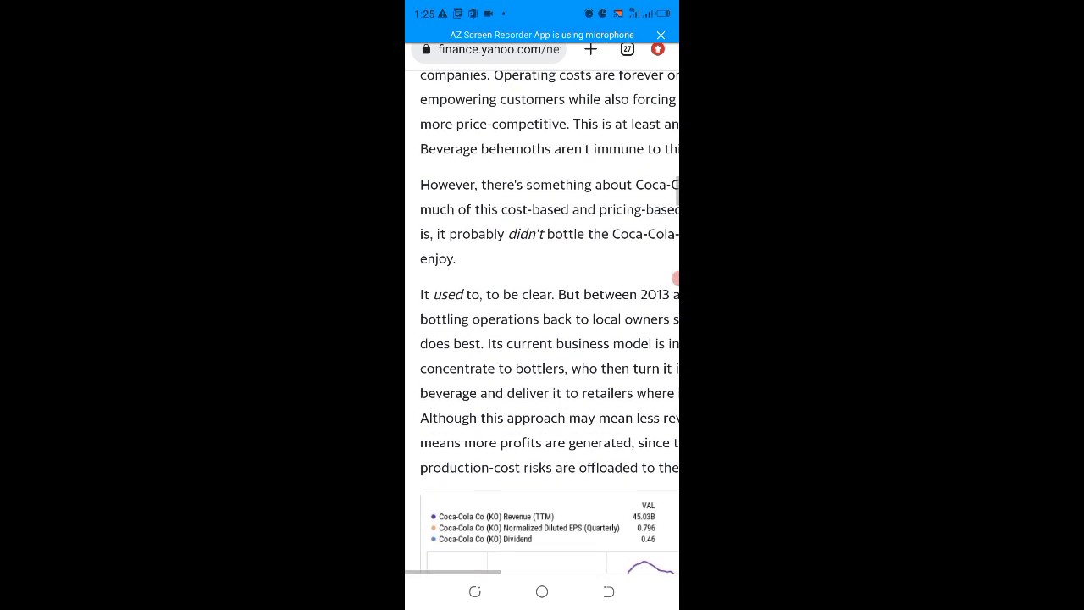
pyautogui.scroll(3)
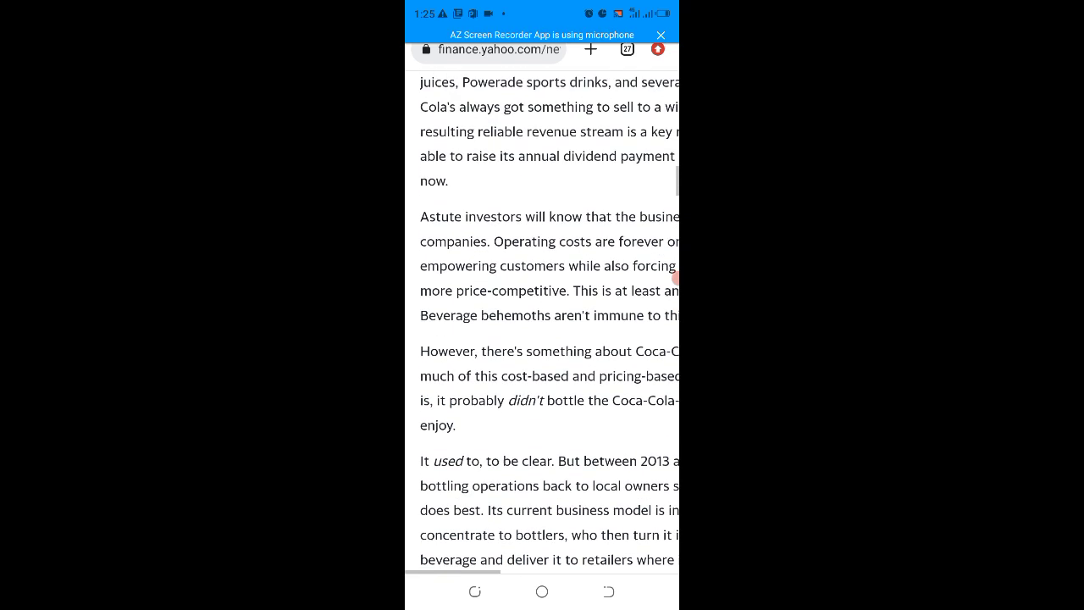
pyautogui.scroll(-3)
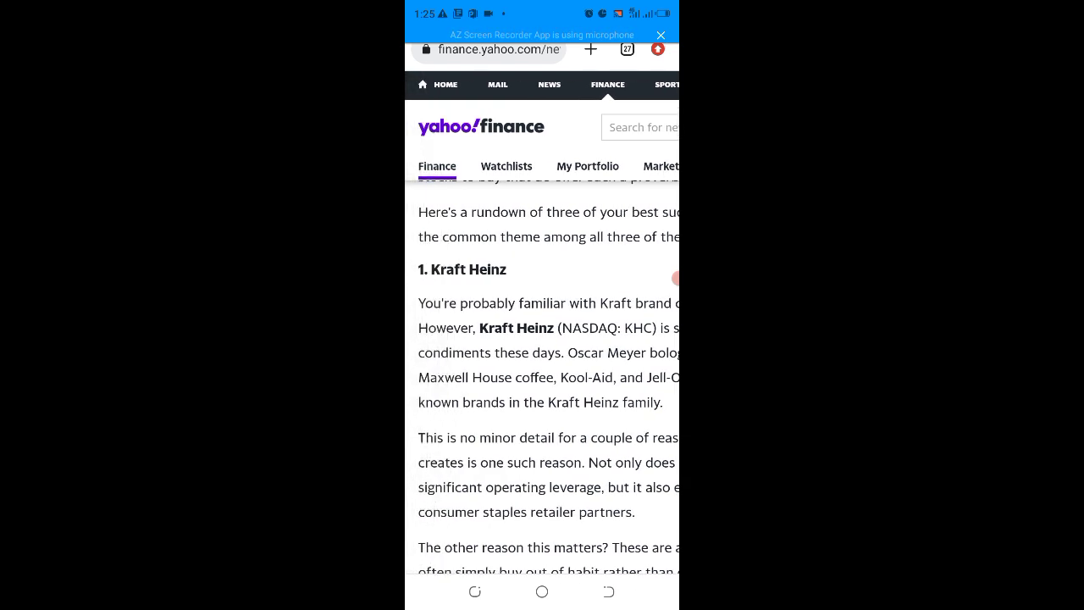
# Select the word QuestBrand in the Kraft Heinz paragraph to bring up Google search results for it
pyautogui.scroll(-3)
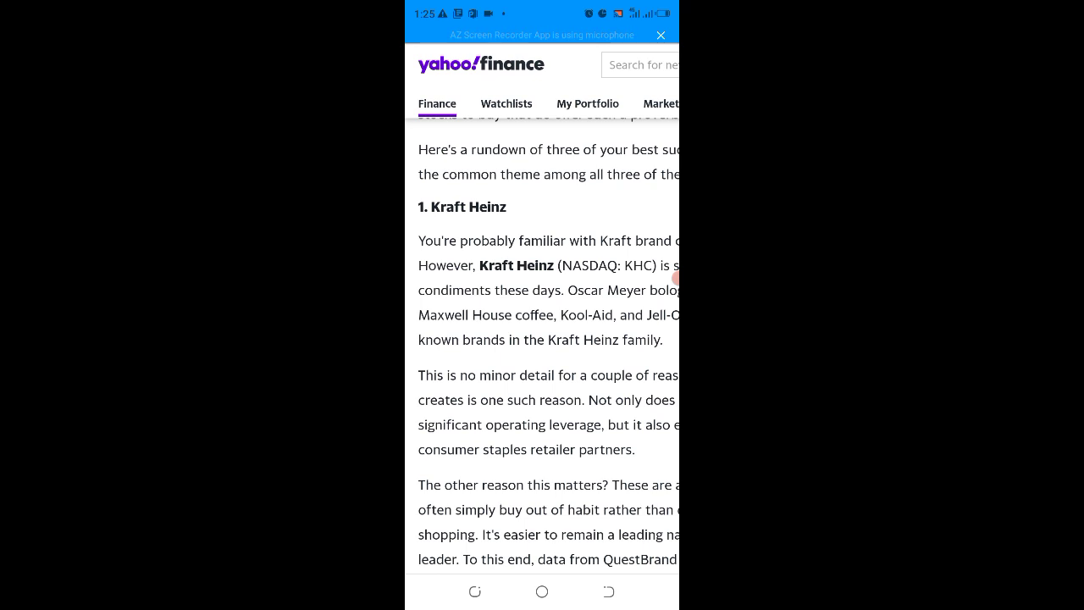
pyautogui.scroll(-3)
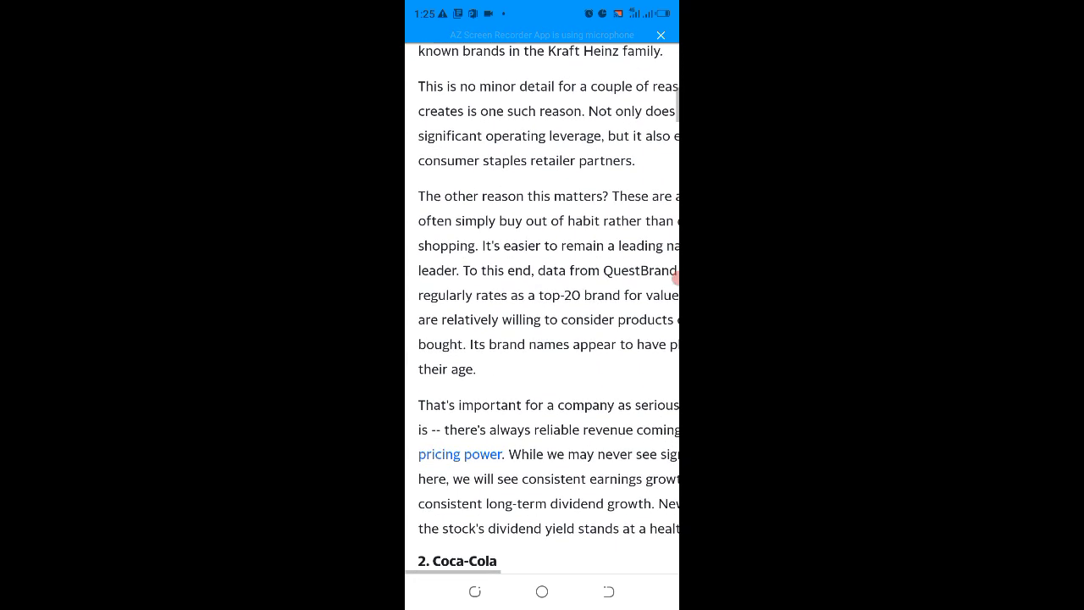
pyautogui.scroll(3)
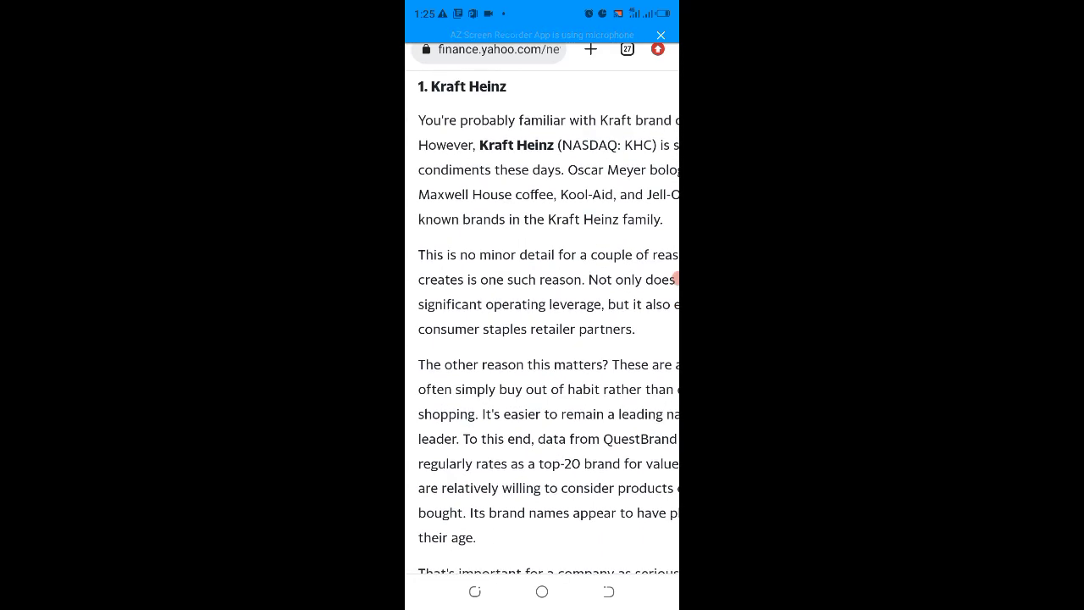
pyautogui.doubleClick(641, 438)
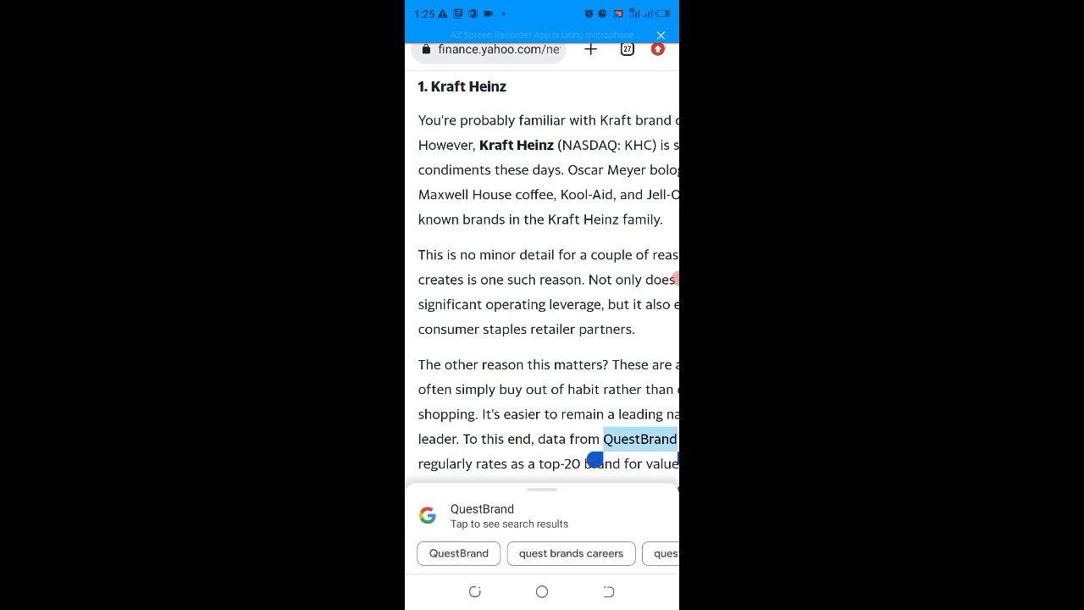